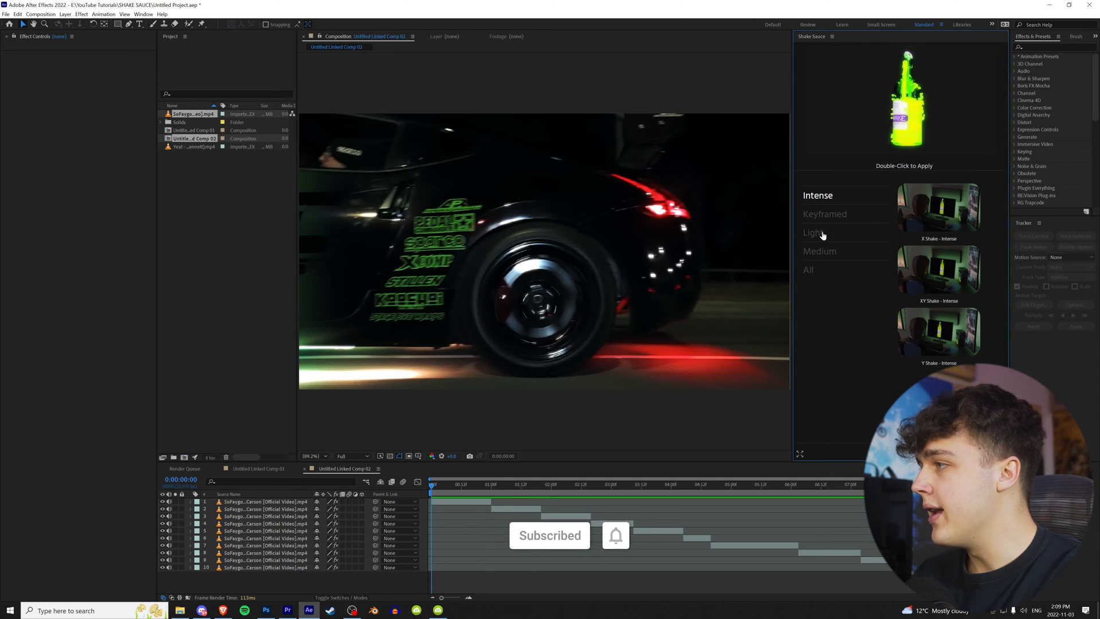
# Browse the Medium and then the Keyframed categories of Shake Sauce presets
pyautogui.click(820, 251)
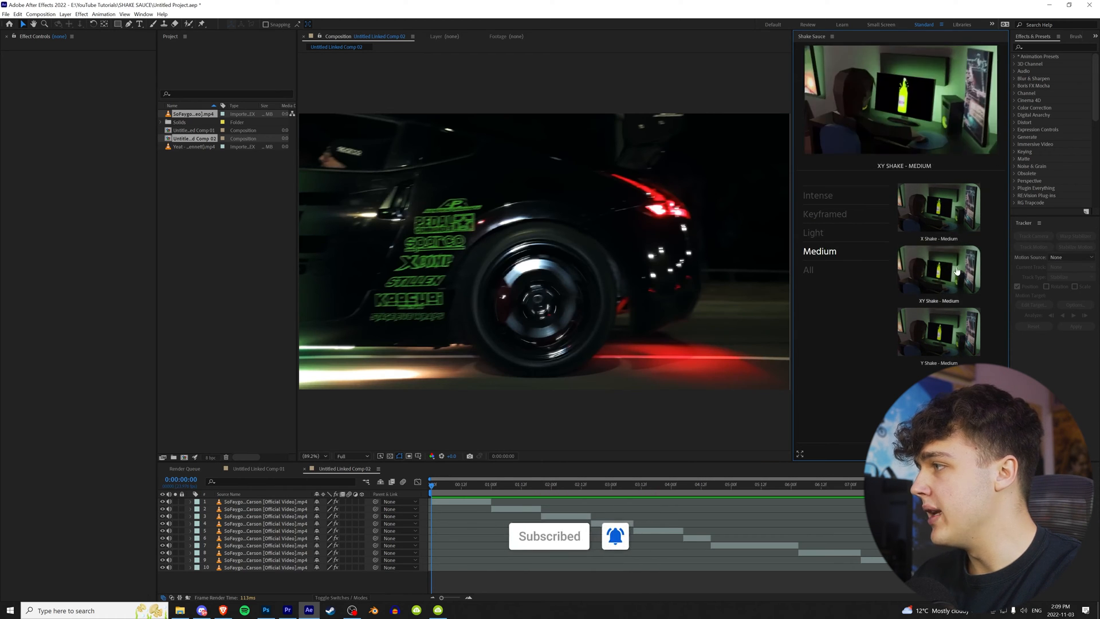
pyautogui.click(825, 214)
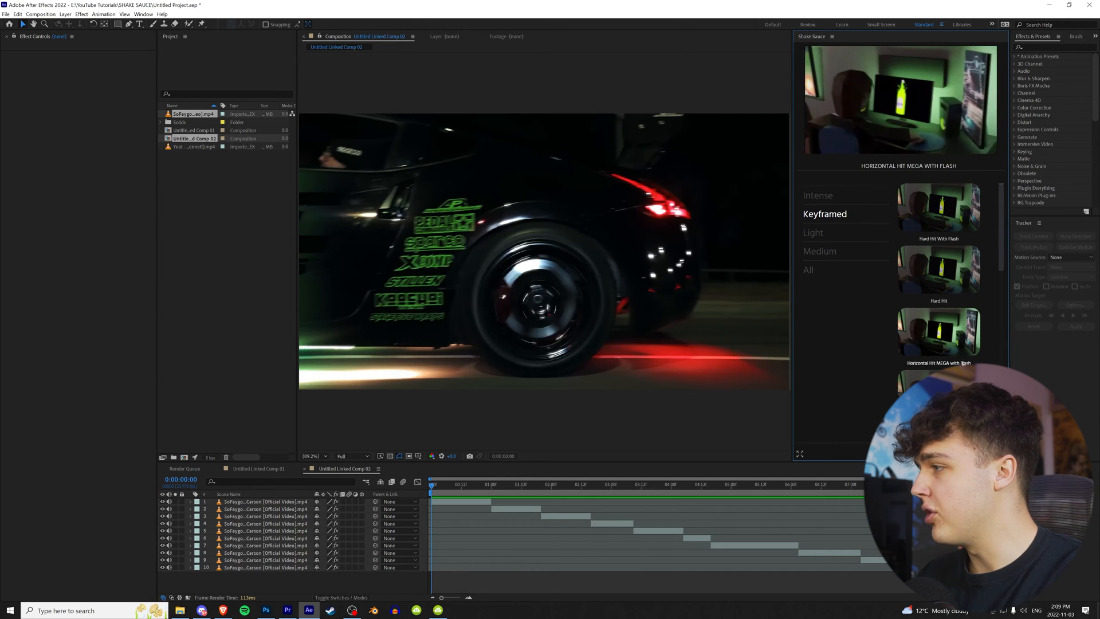
pyautogui.moveTo(939, 209)
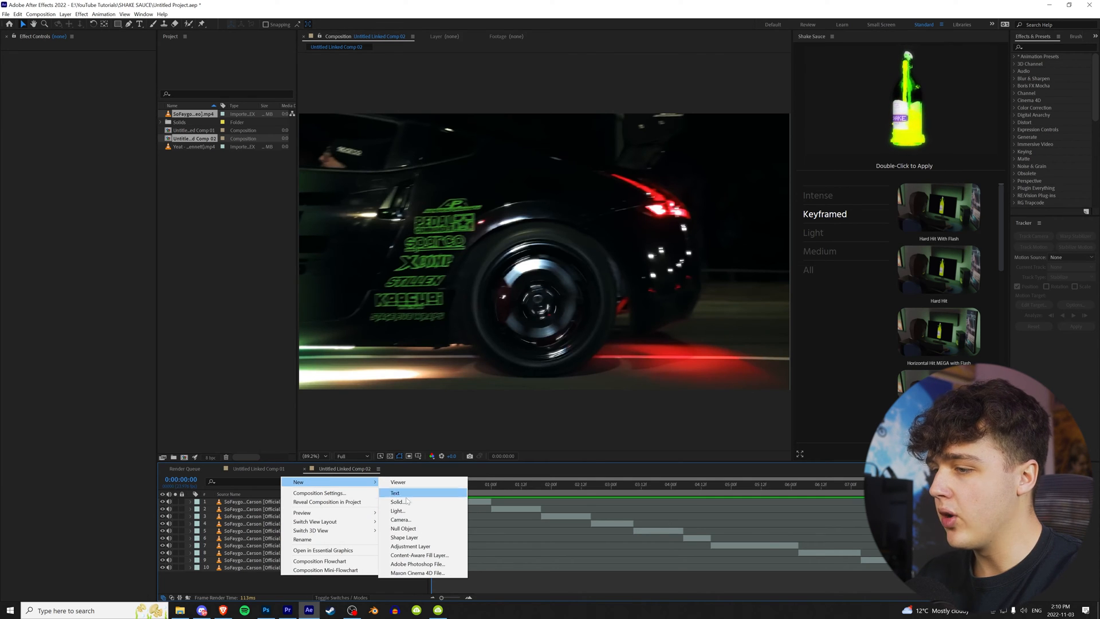
# Create a new adjustment layer from the timeline's New menu
pyautogui.click(411, 546)
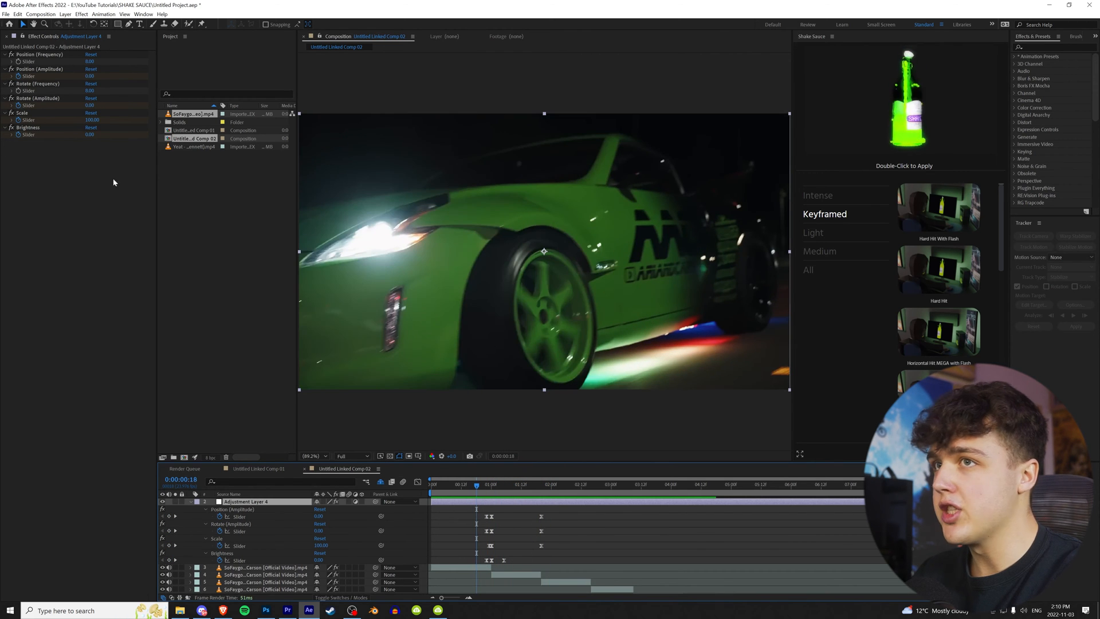
pyautogui.click(39, 69)
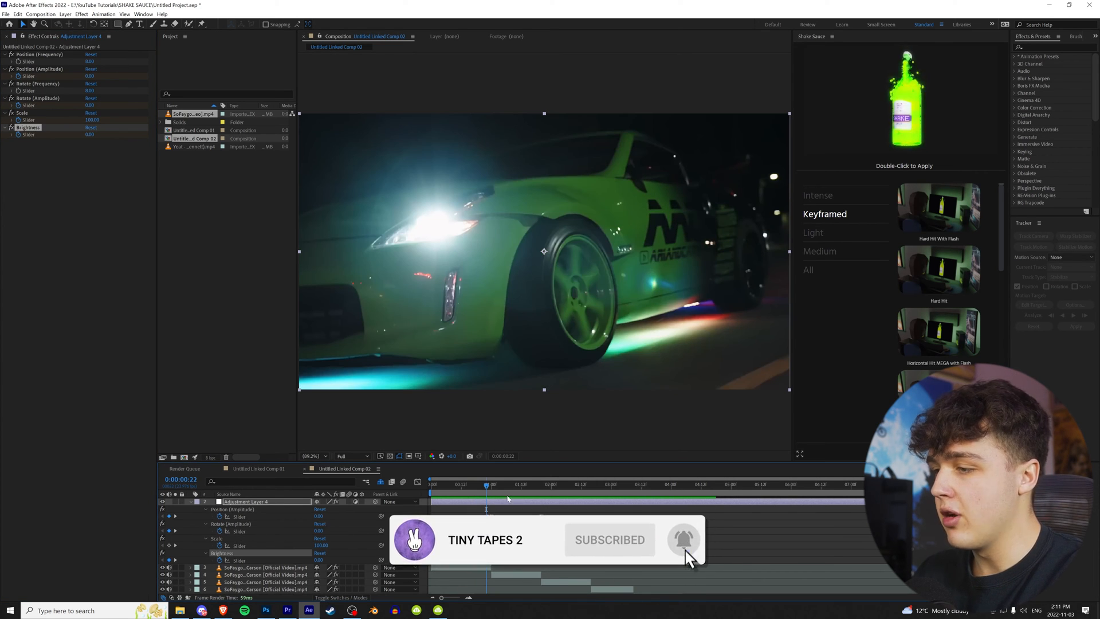
pyautogui.click(491, 484)
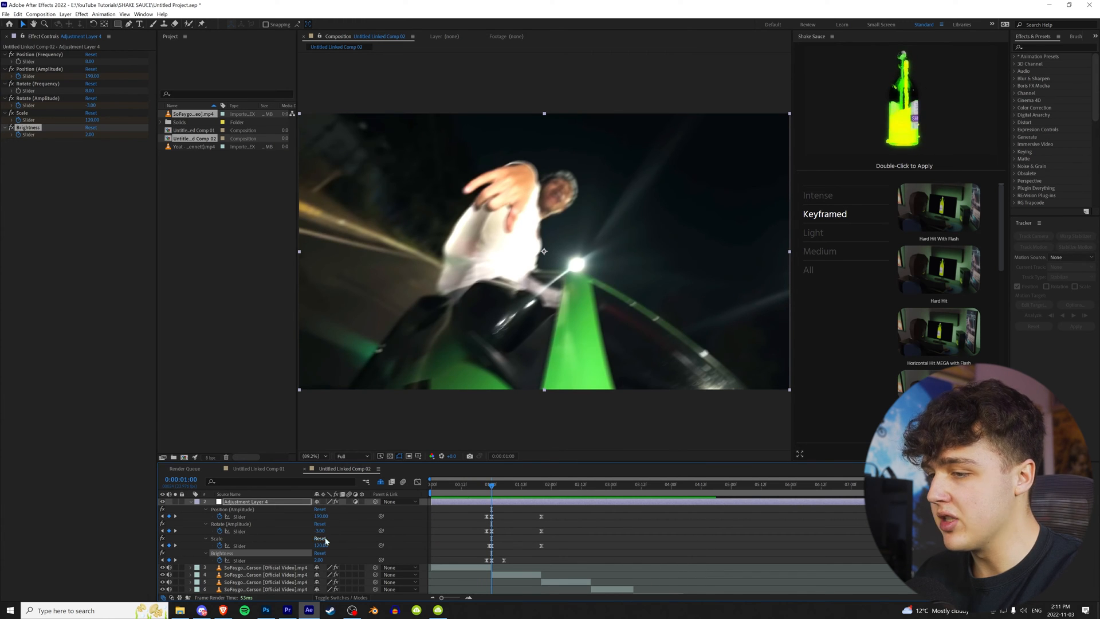
pyautogui.click(541, 484)
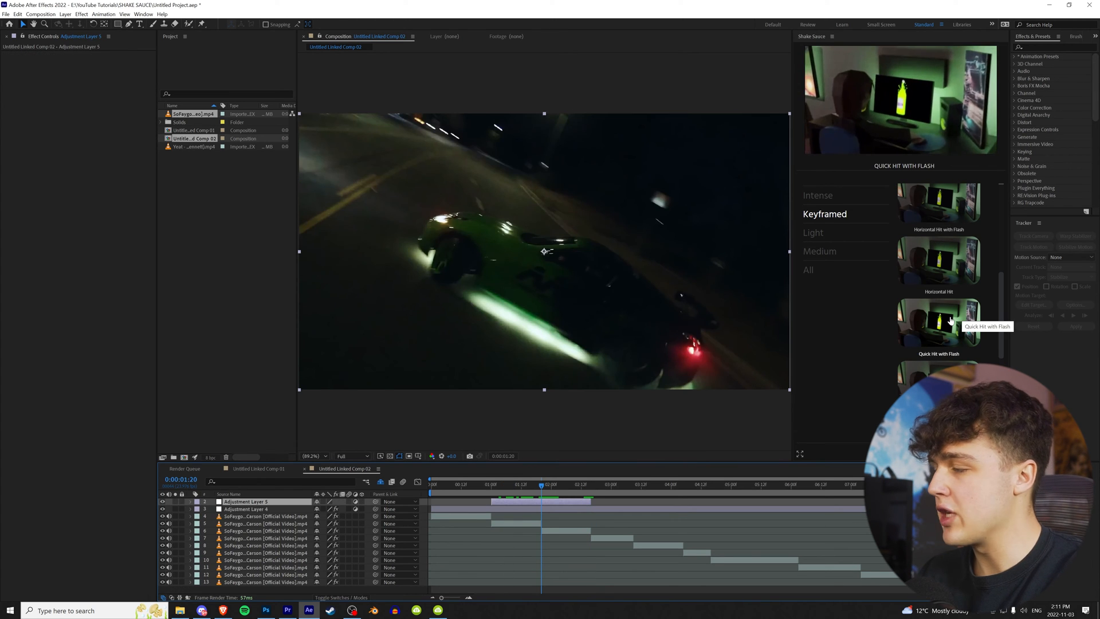
# Apply the Quick Hit with Flash preset to the new adjustment layer over the next clip
pyautogui.doubleClick(938, 323)
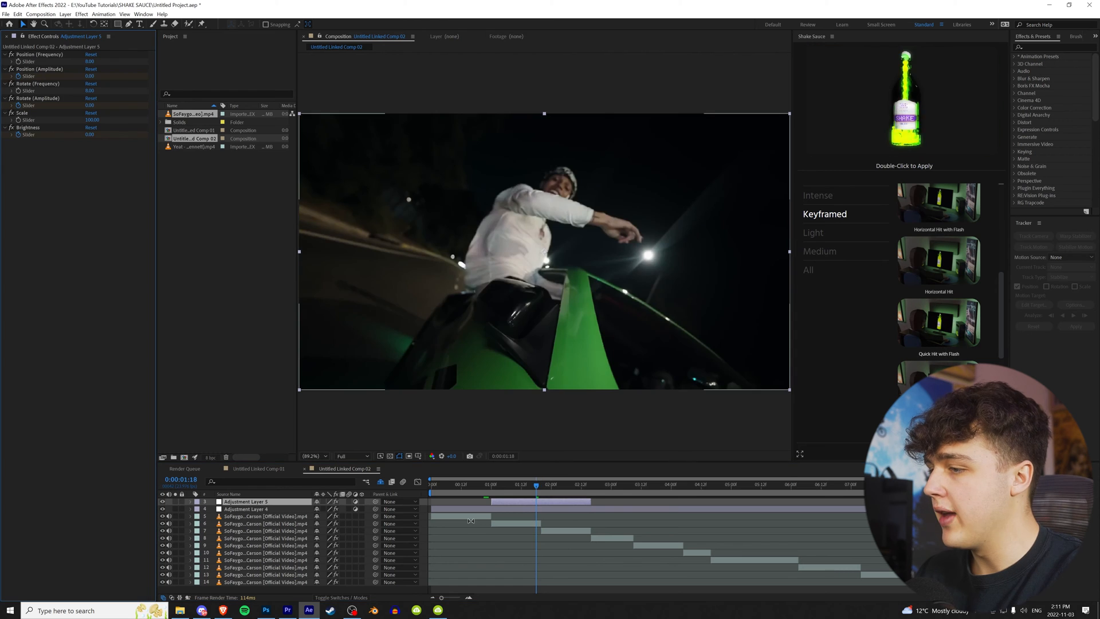
pyautogui.click(522, 483)
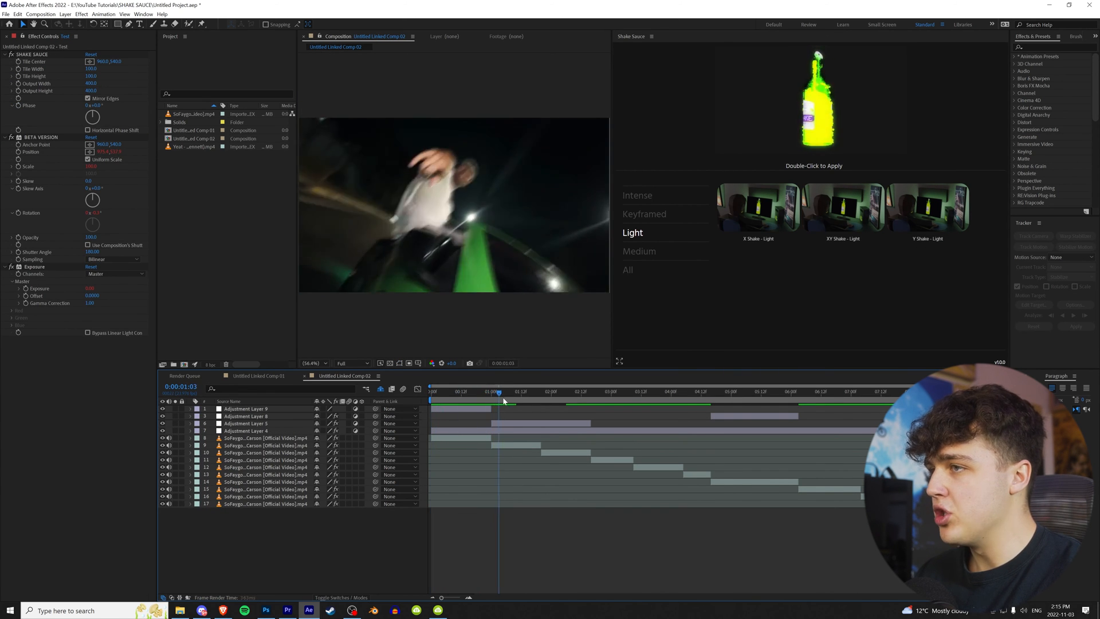
# Move the playhead back near the start to preview the Light shake on the opening shot
pyautogui.click(456, 392)
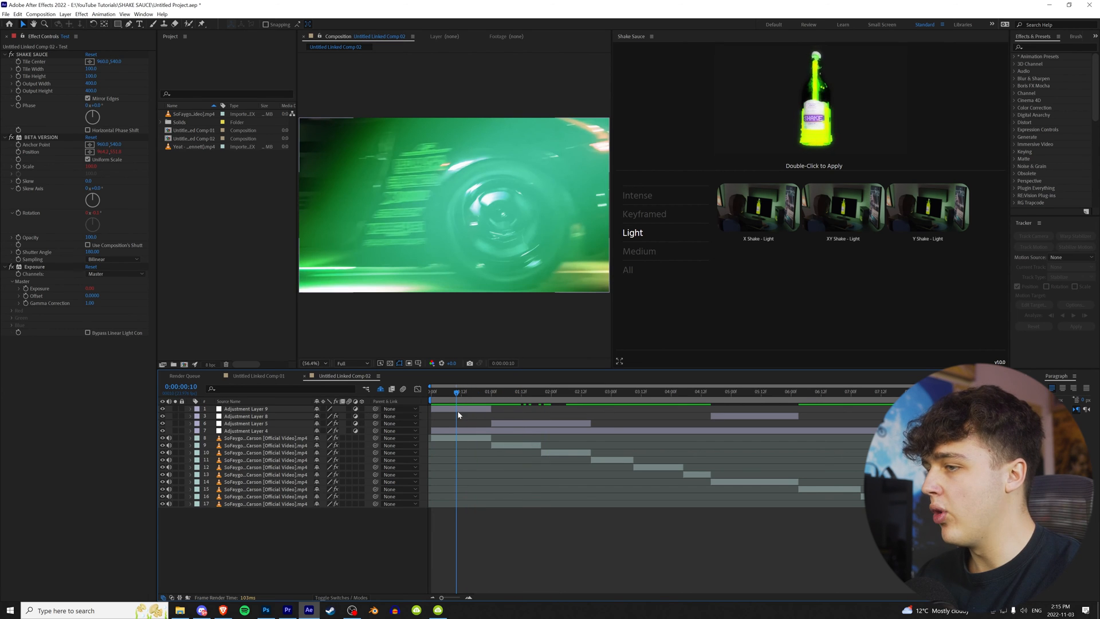